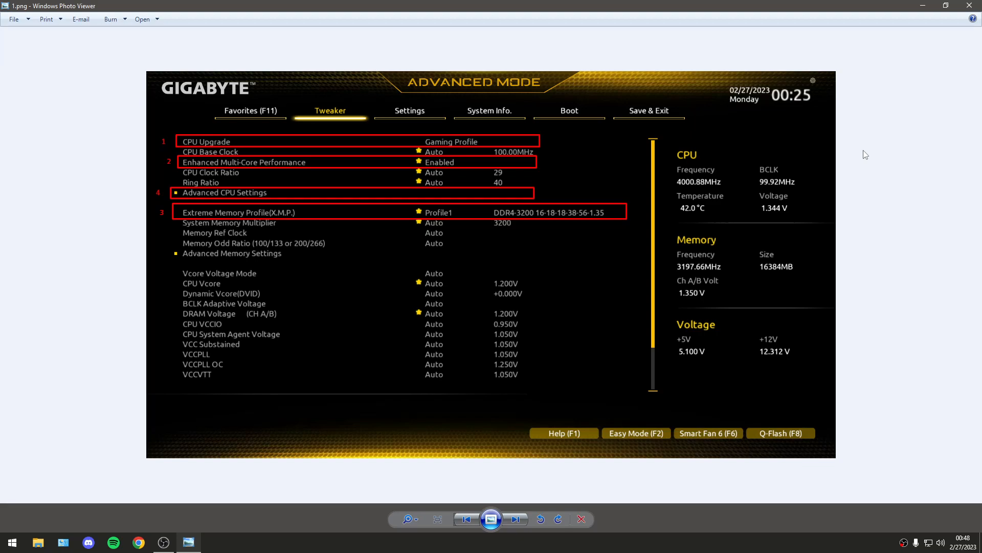
mouse_move(218, 151)
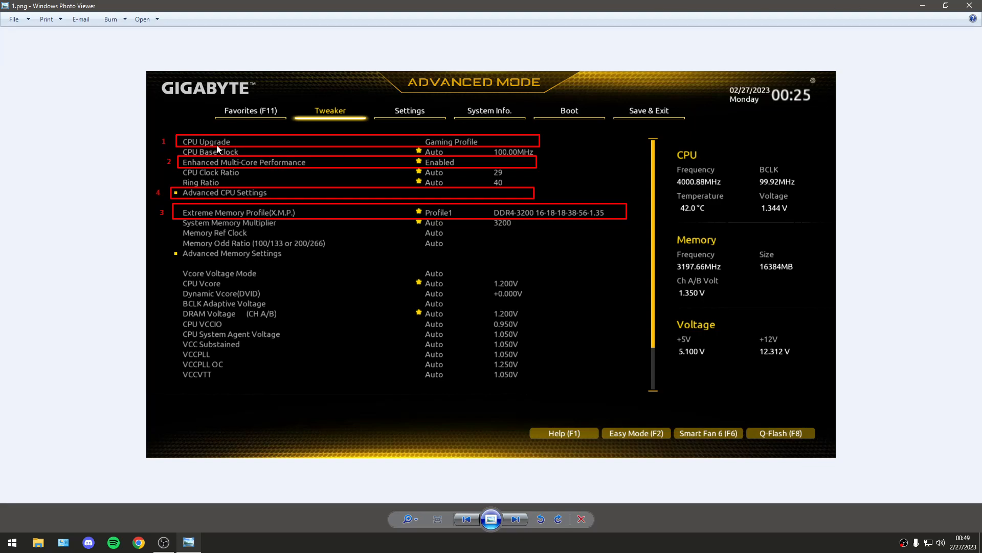
mouse_move(461, 143)
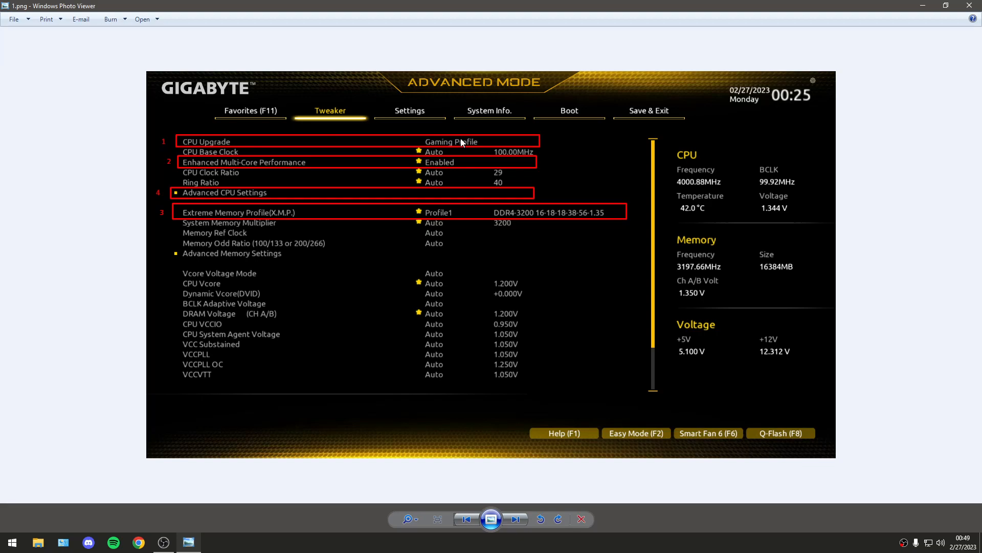
mouse_move(198, 168)
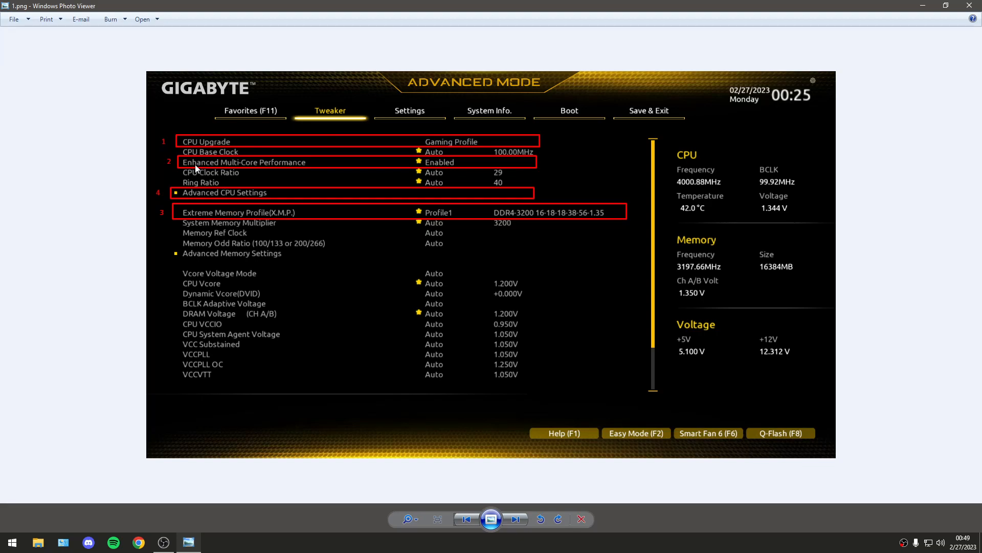
mouse_move(445, 166)
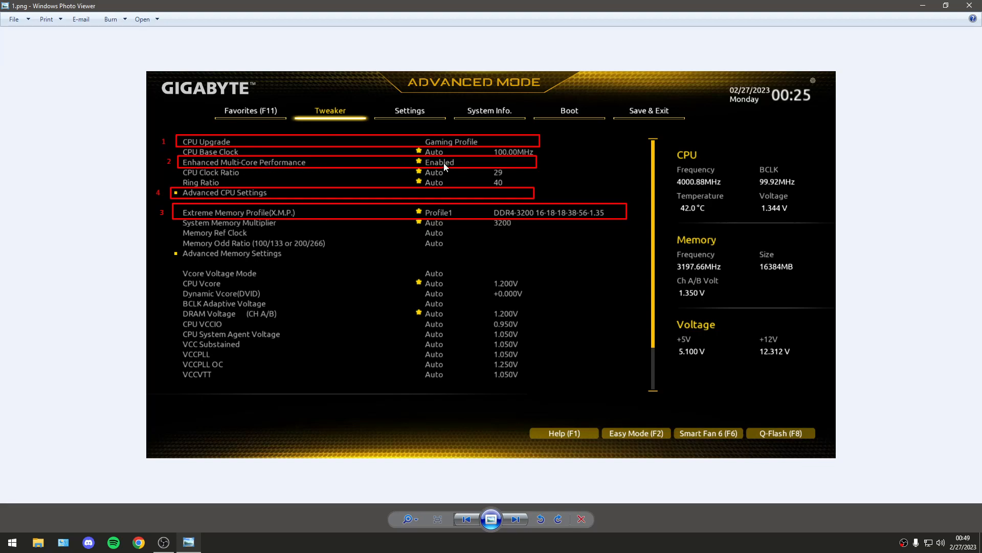
mouse_move(274, 219)
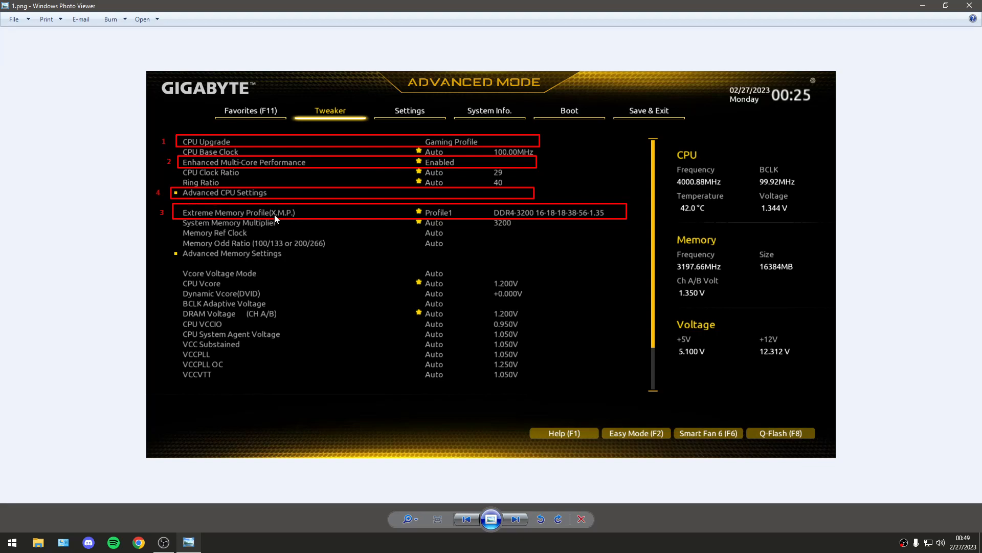
mouse_move(295, 219)
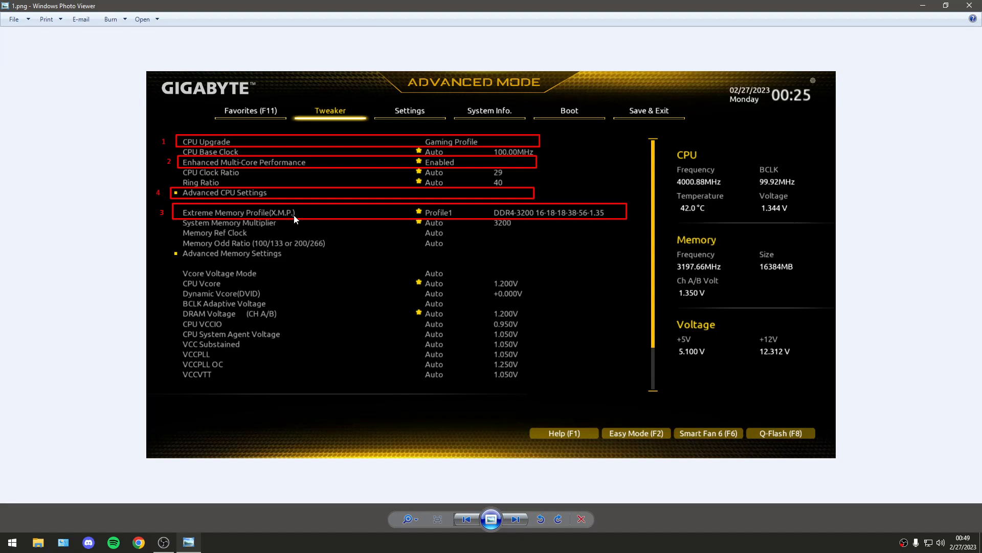
mouse_move(194, 208)
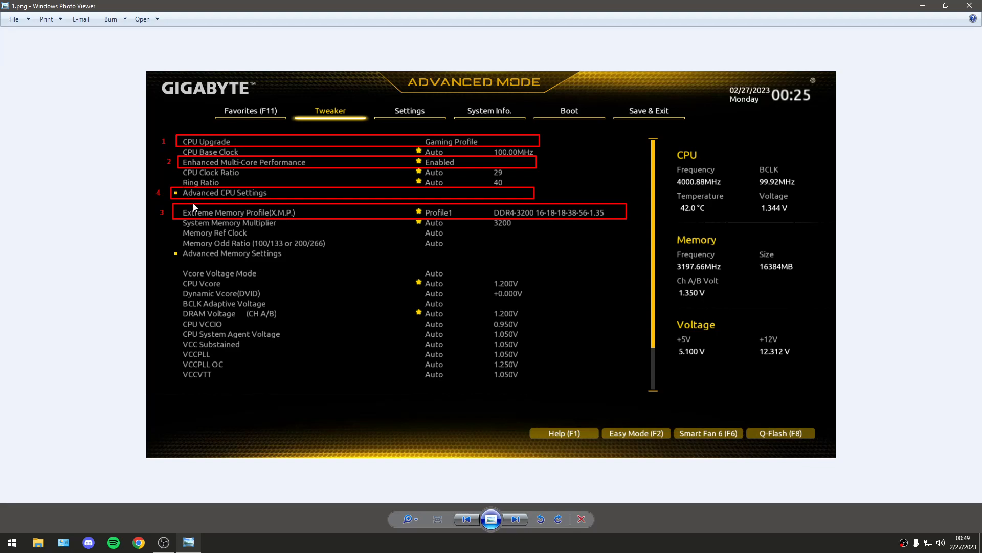
mouse_move(501, 514)
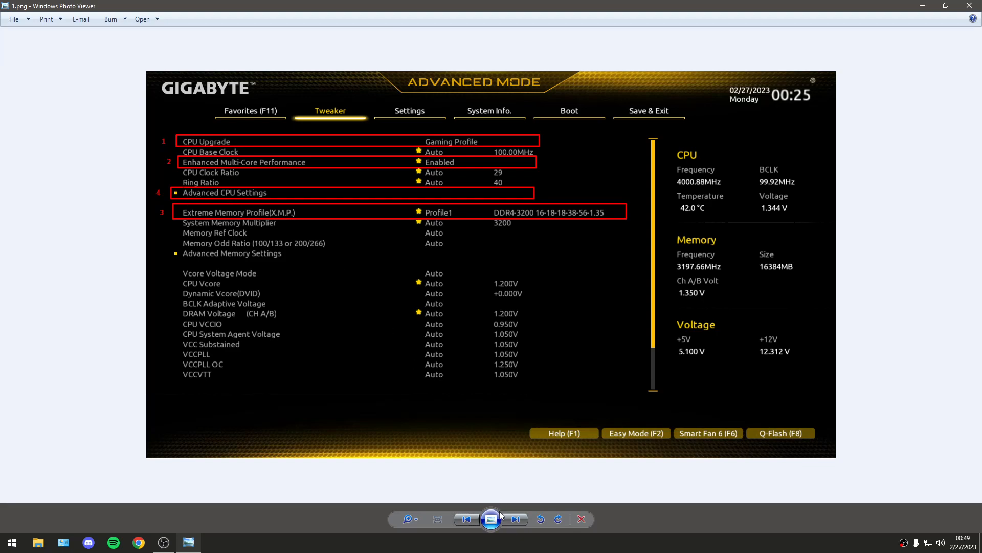
Advance to 2.png showing Hyper-Threading, CPU power features and C-States marked disabled
click(516, 519)
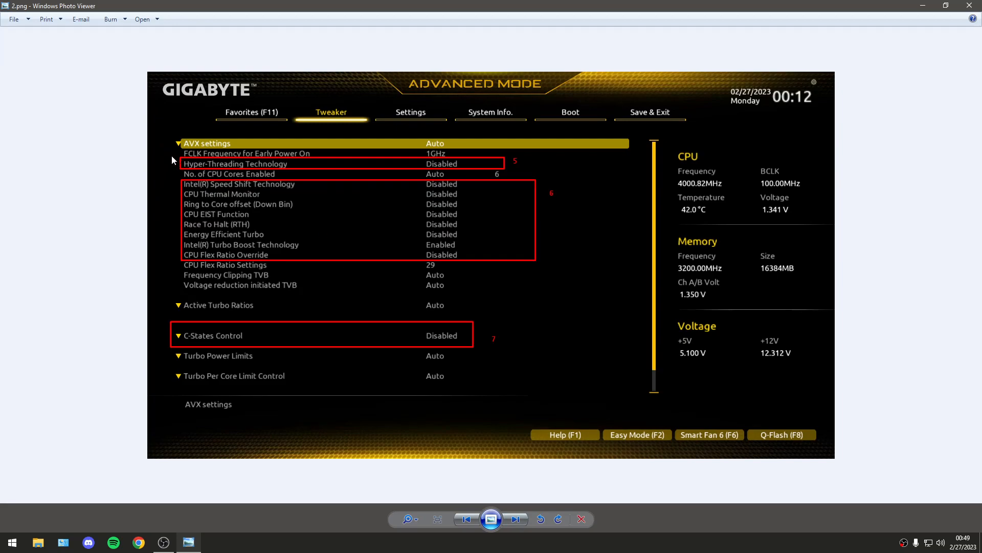
mouse_move(256, 171)
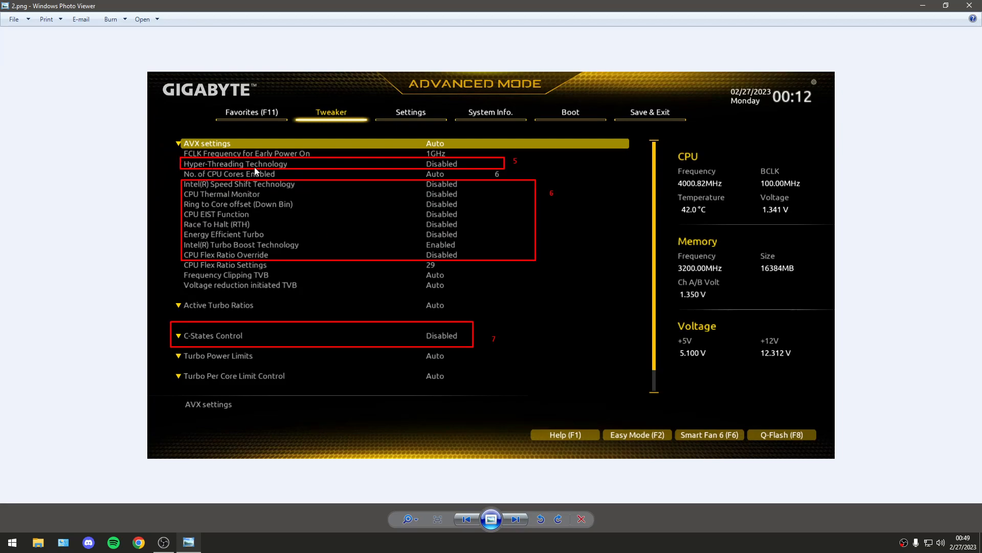
mouse_move(632, 368)
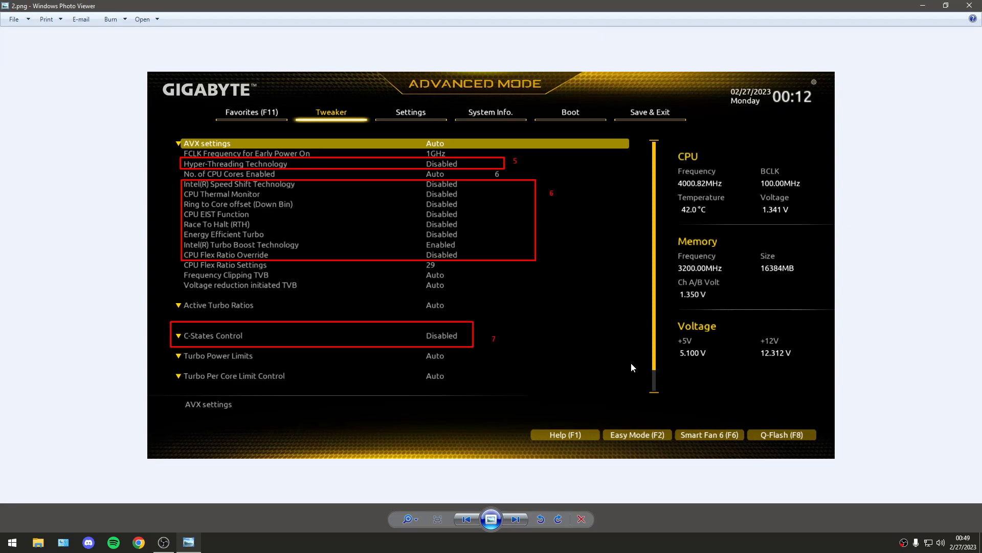
mouse_move(288, 153)
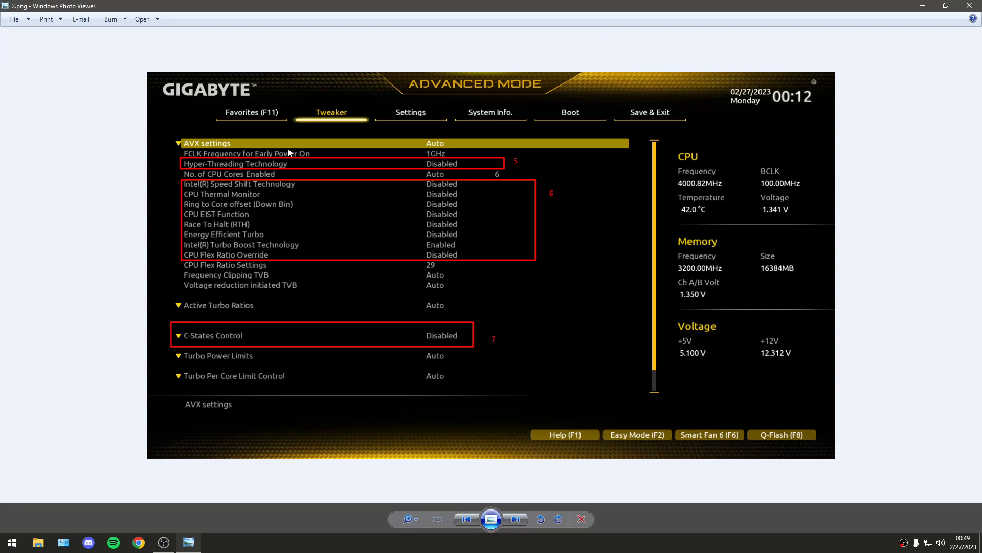
mouse_move(239, 188)
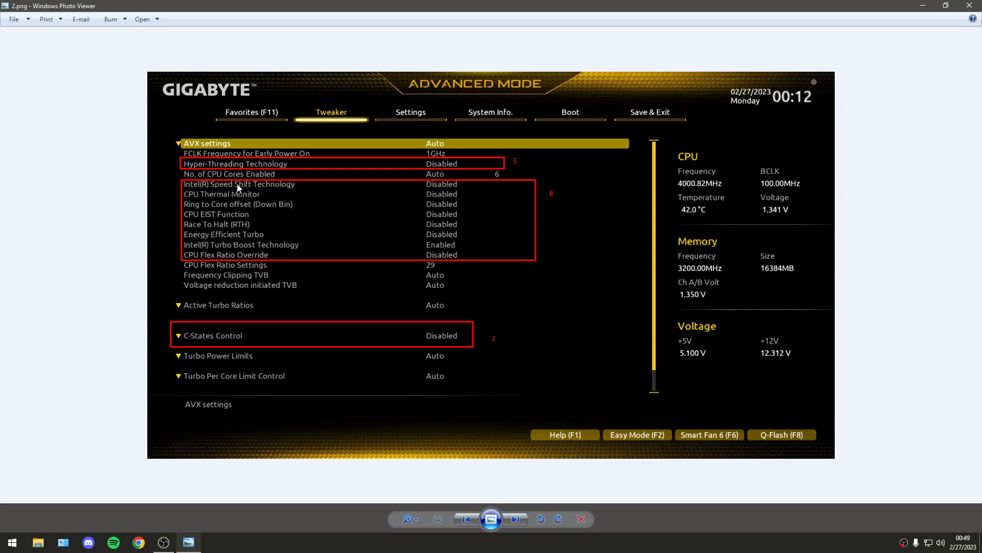
mouse_move(593, 256)
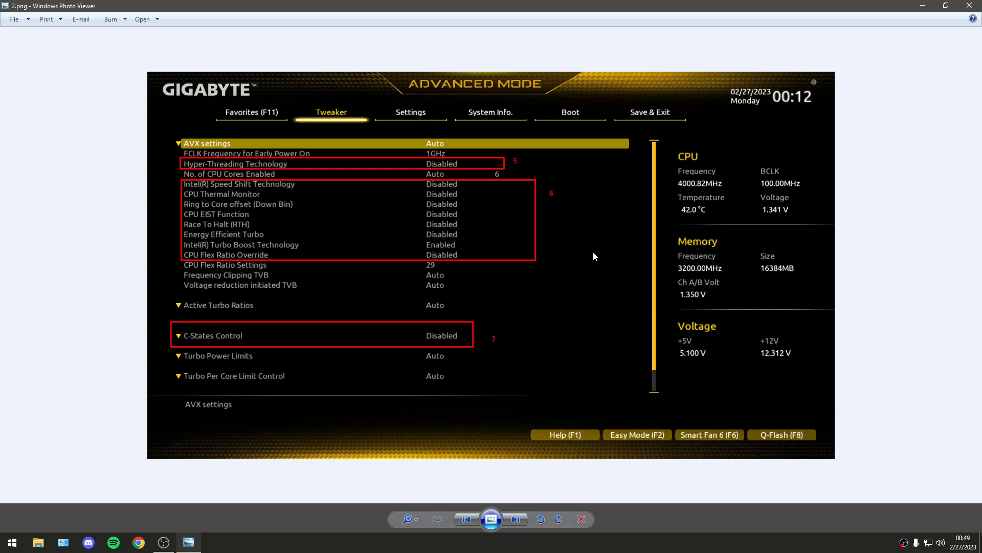
mouse_move(239, 255)
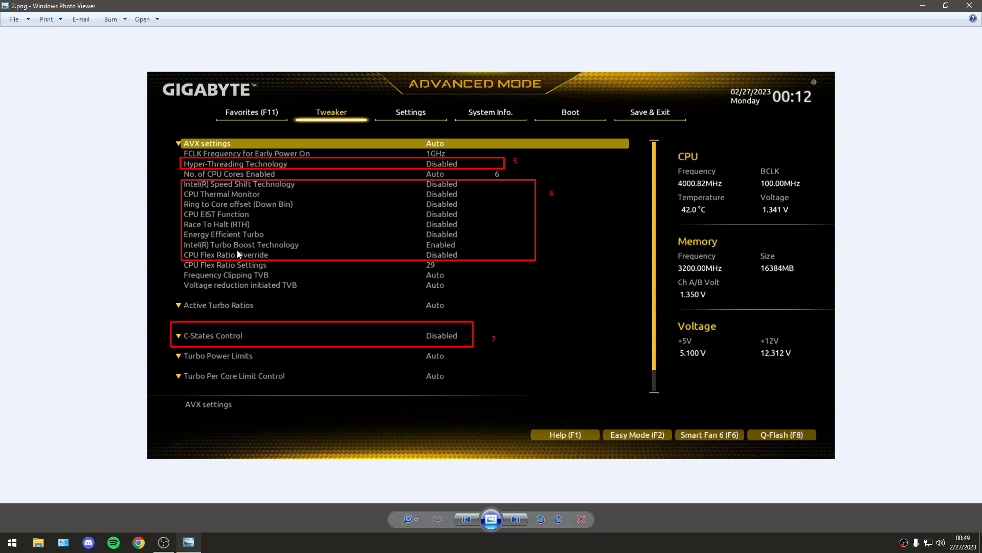
mouse_move(299, 251)
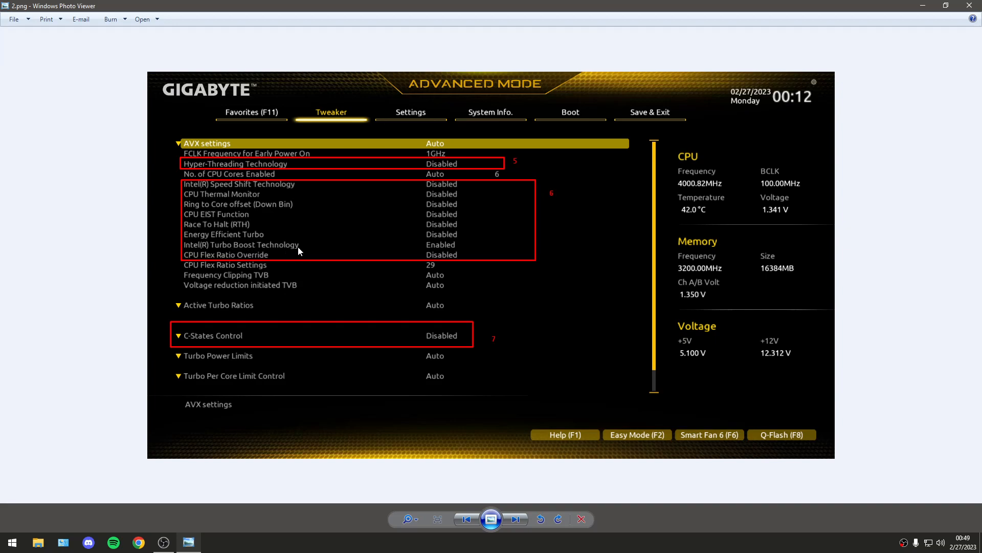
mouse_move(422, 254)
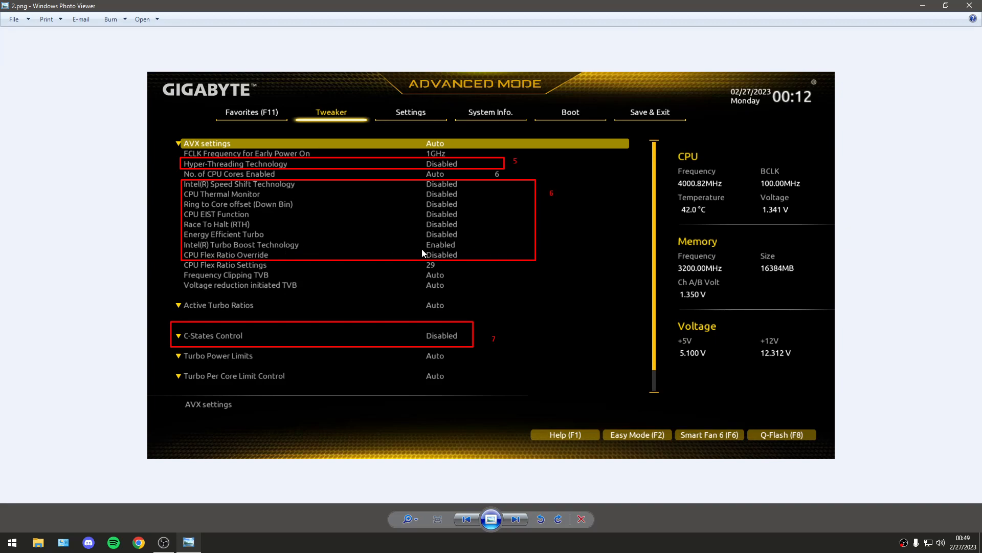
mouse_move(339, 245)
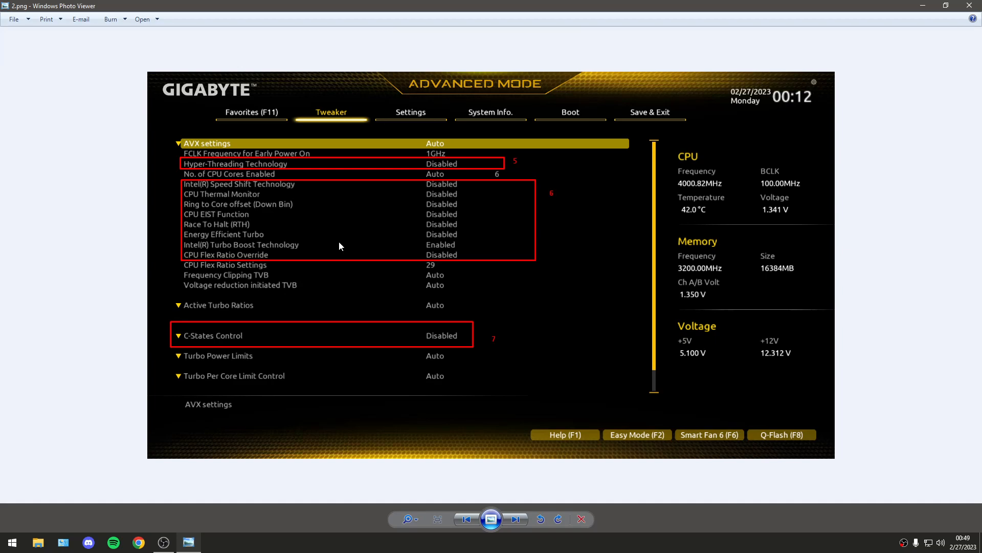
mouse_move(342, 251)
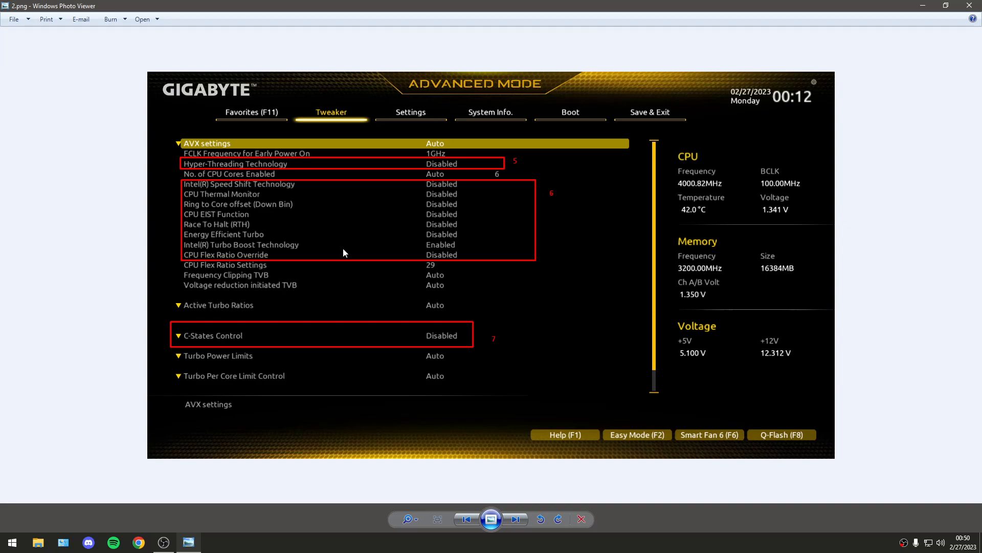
mouse_move(249, 350)
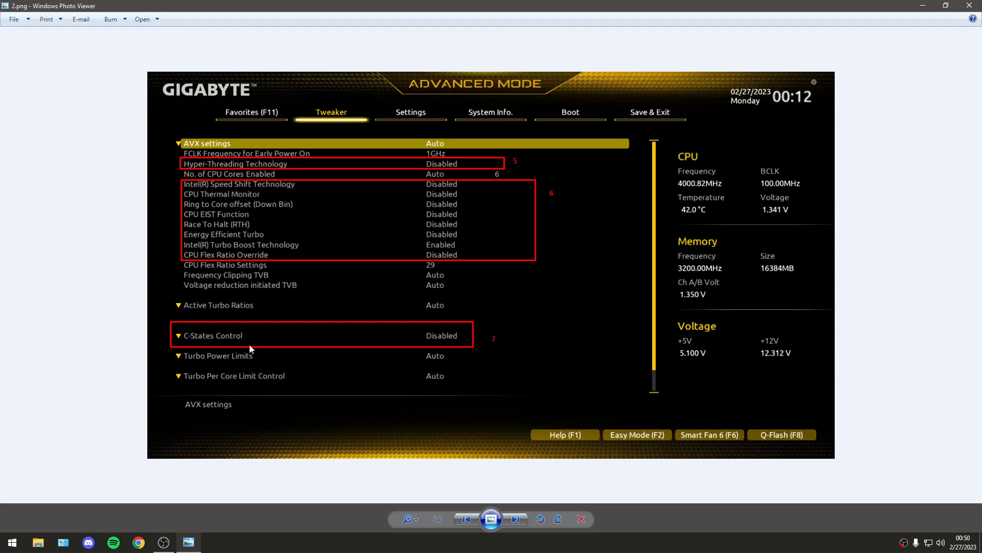
mouse_move(499, 502)
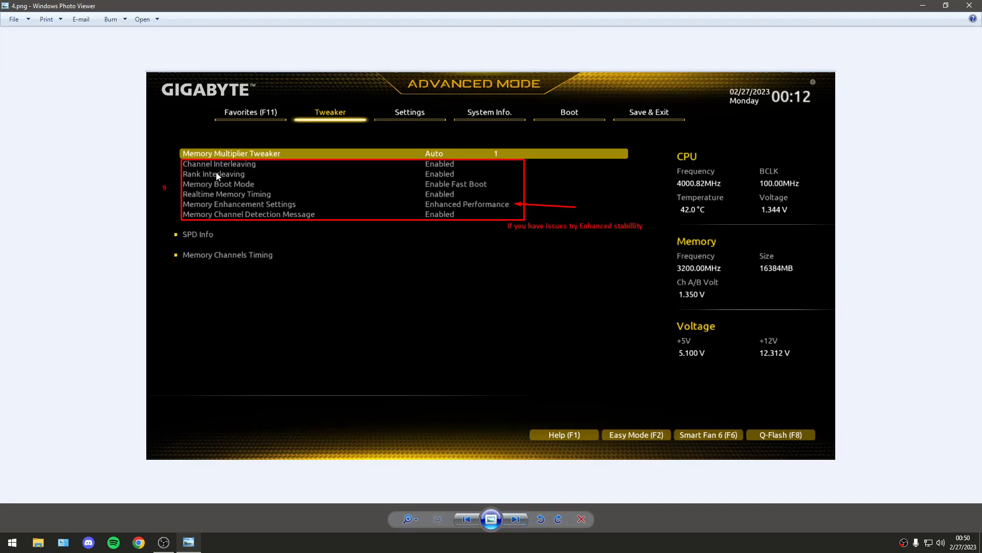
mouse_move(254, 185)
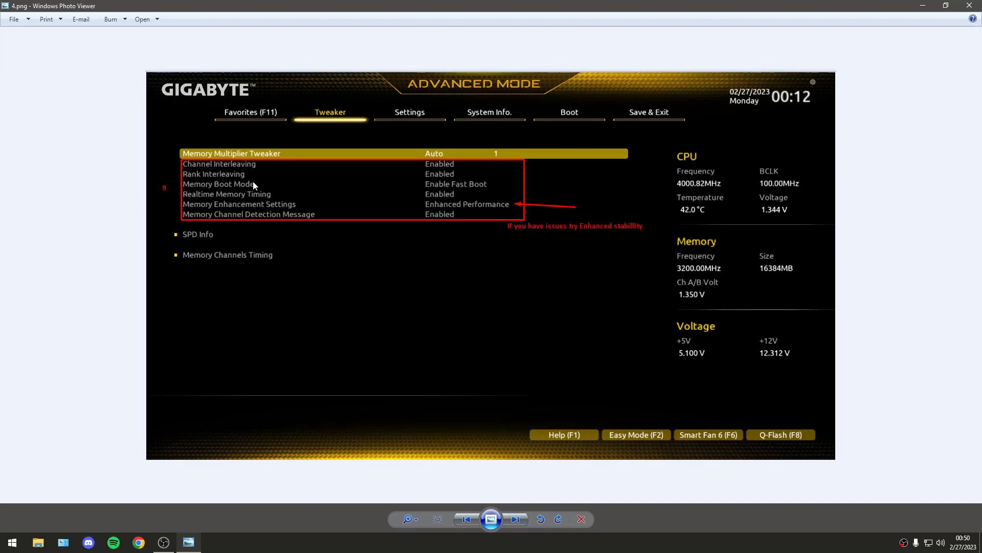
mouse_move(351, 209)
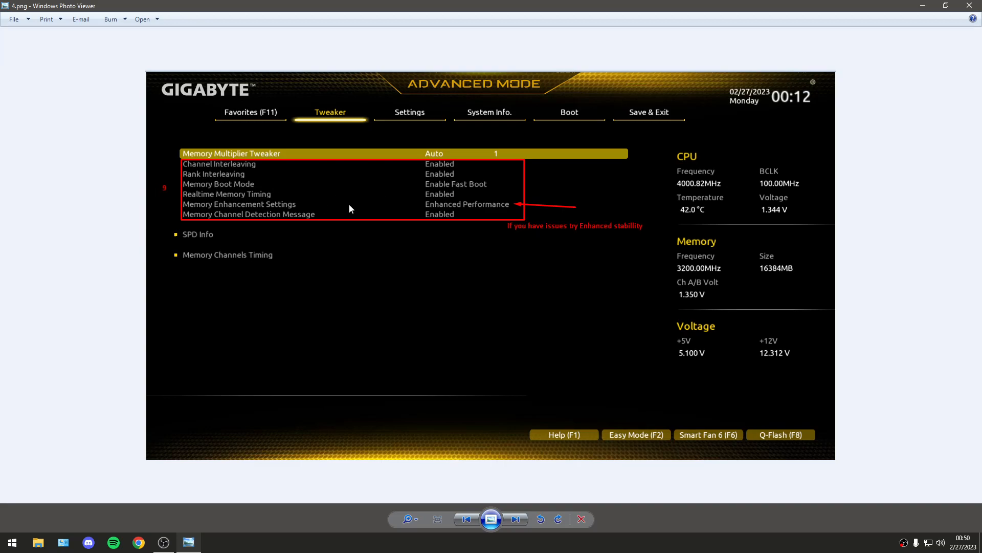
mouse_move(255, 199)
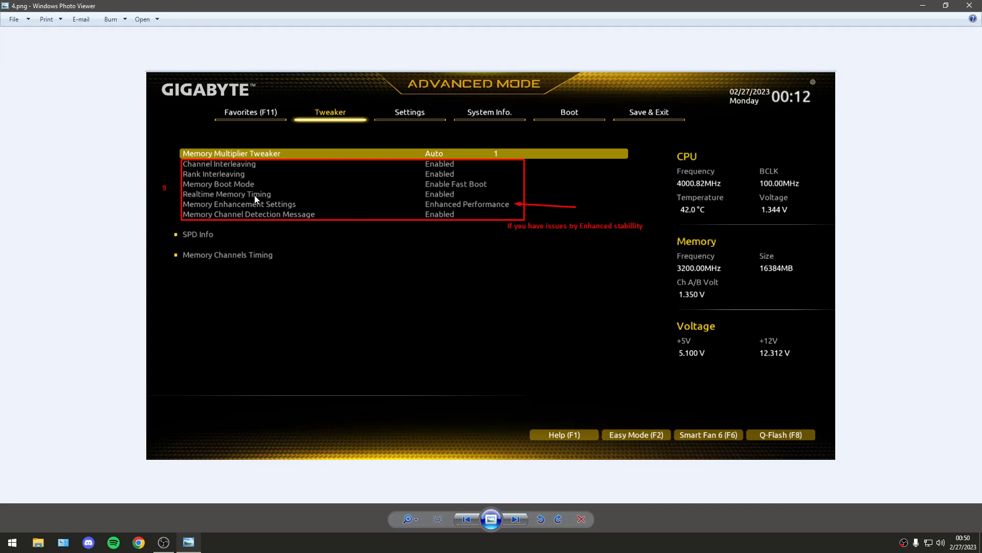
mouse_move(309, 222)
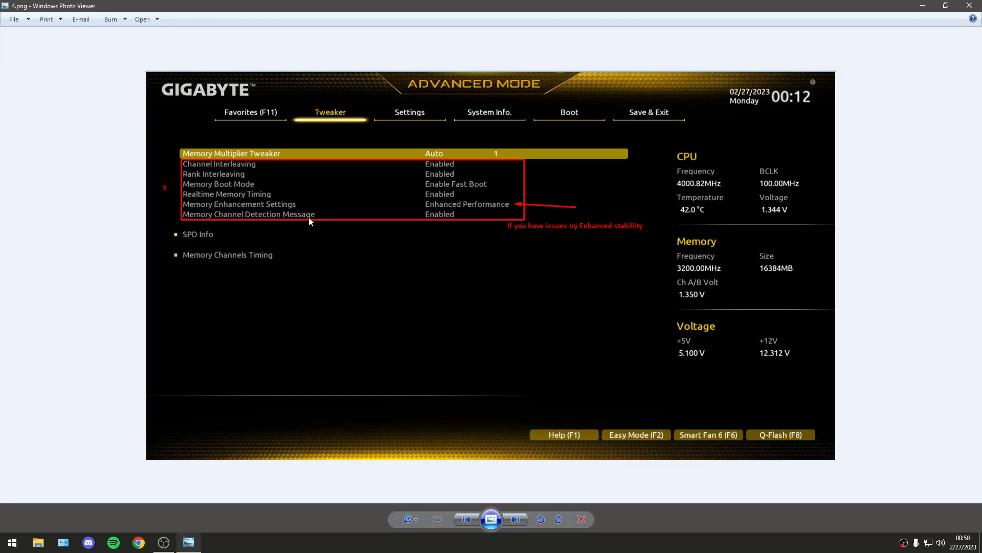
mouse_move(225, 209)
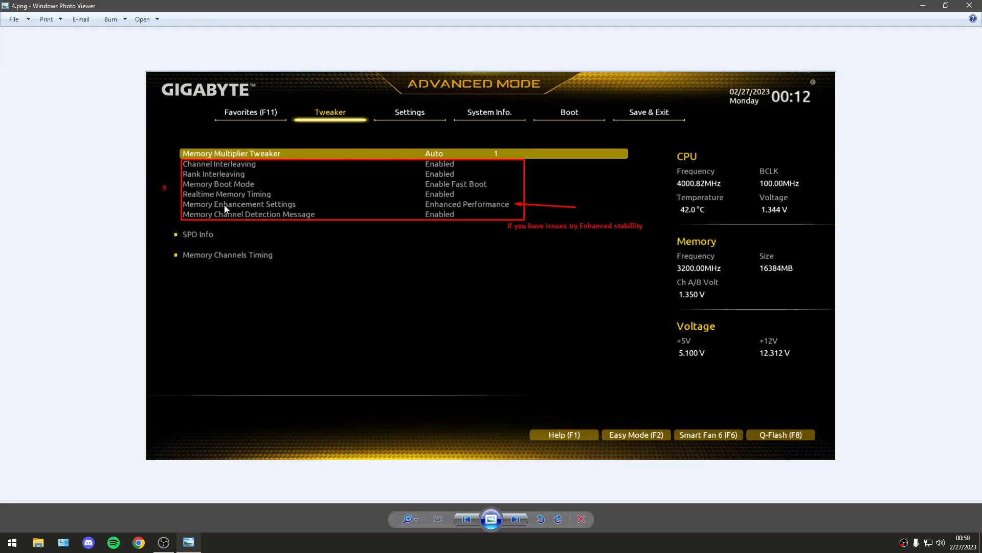
mouse_move(428, 207)
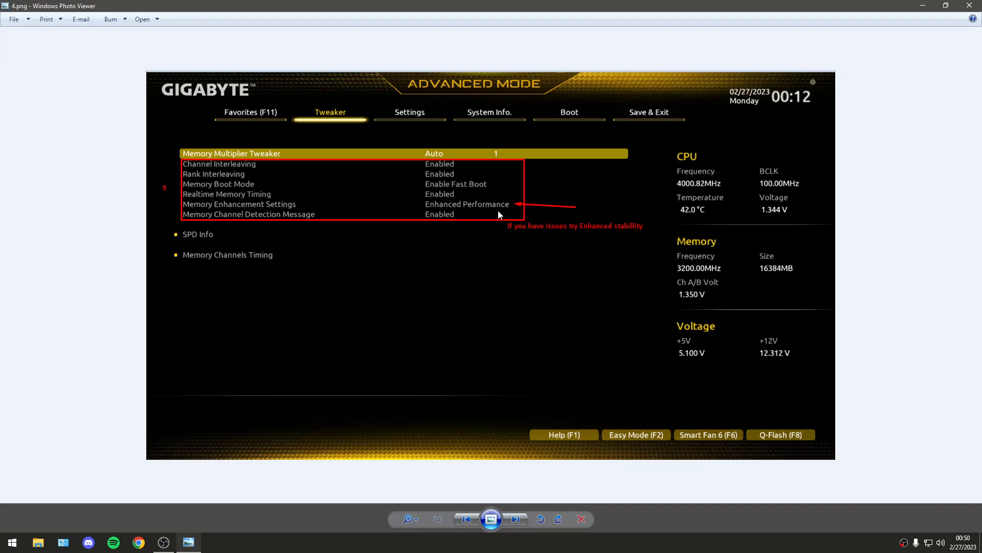
mouse_move(504, 237)
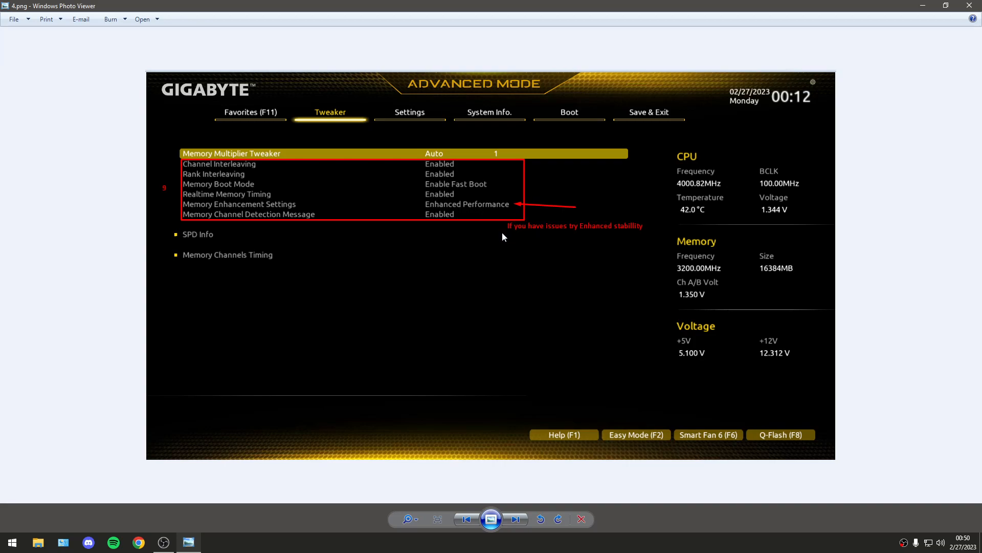
mouse_move(605, 239)
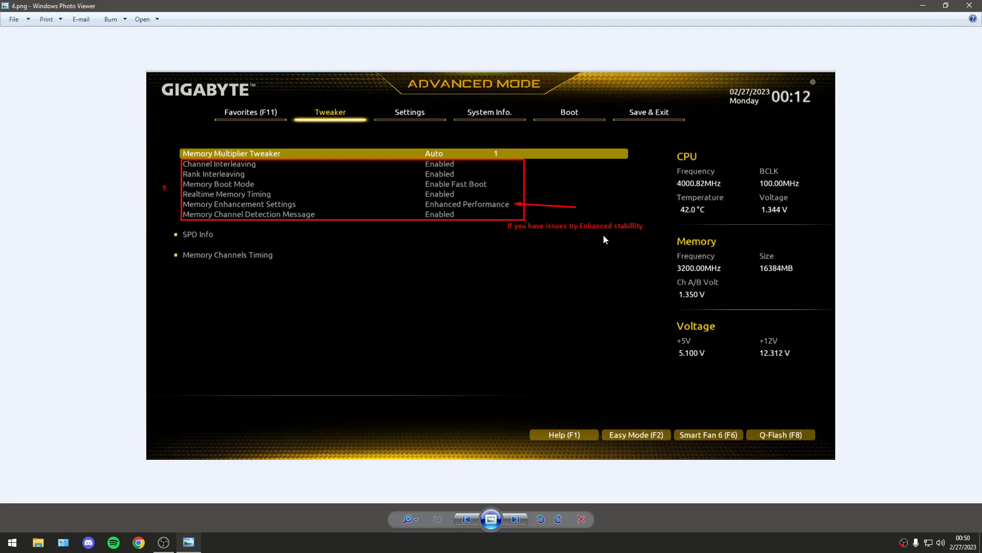
mouse_move(490, 209)
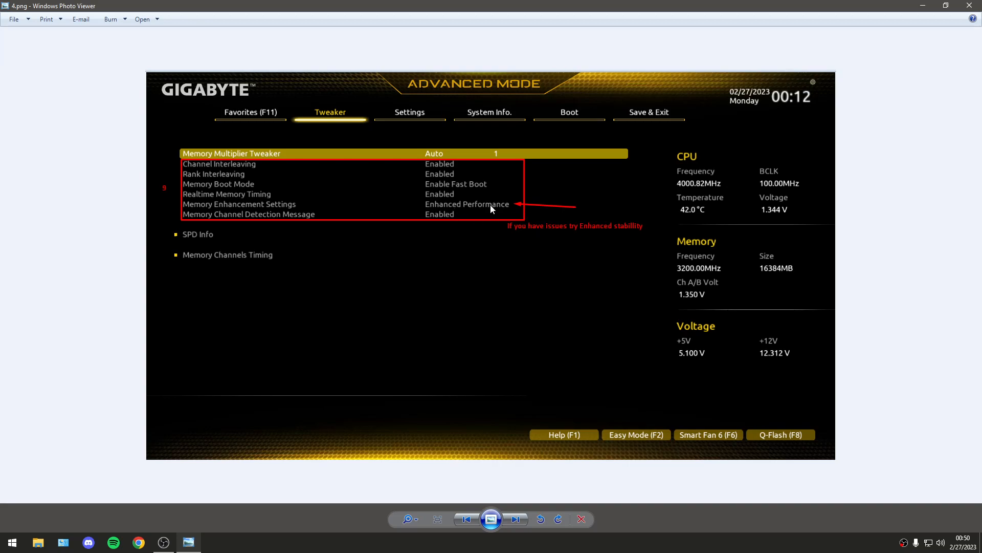
mouse_move(623, 238)
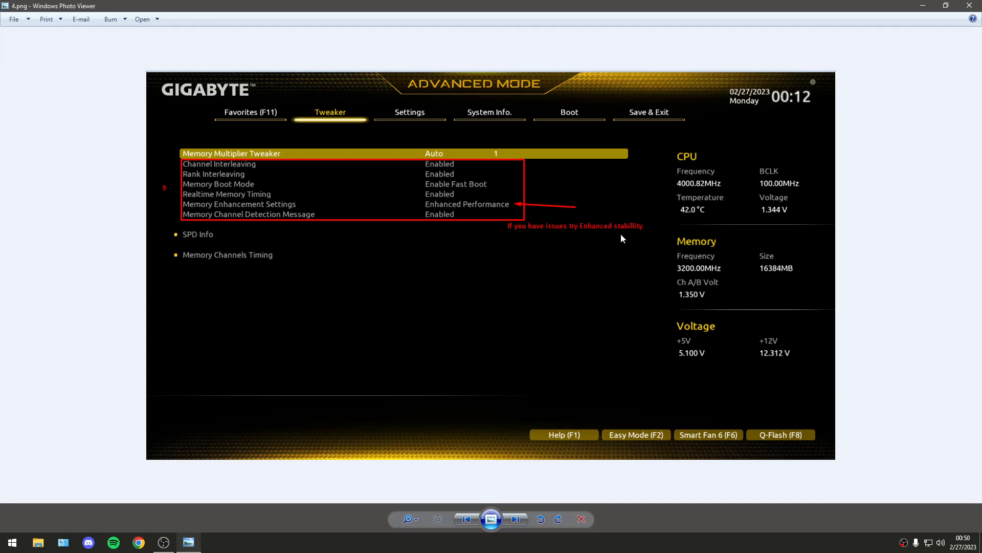
Advance past the memory settings image to the Smart Fan 6 screenshot
click(514, 519)
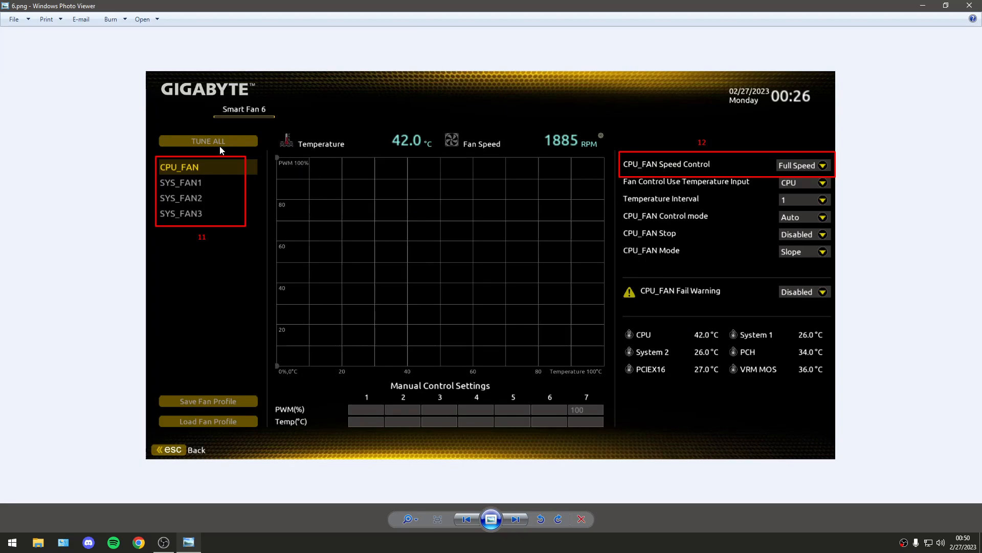
mouse_move(791, 174)
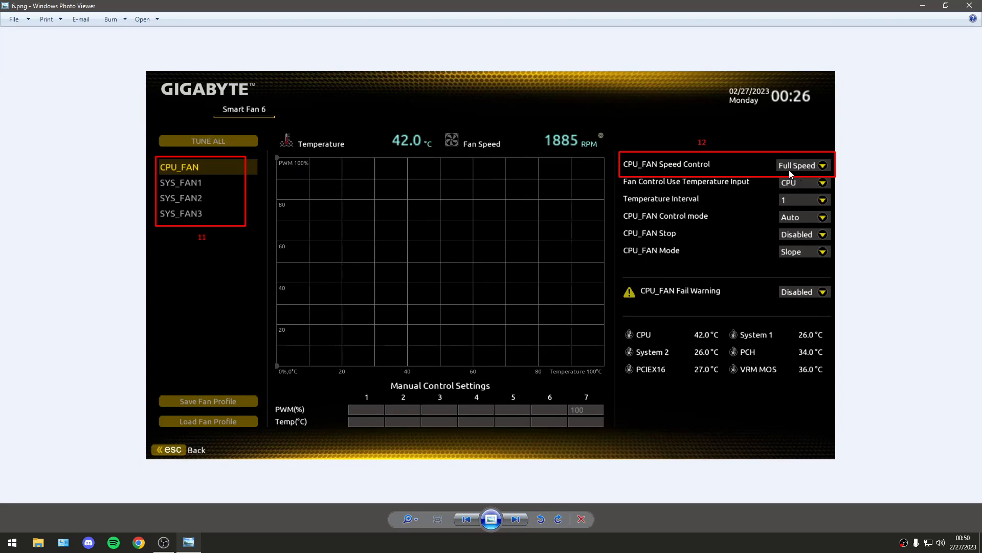
mouse_move(630, 303)
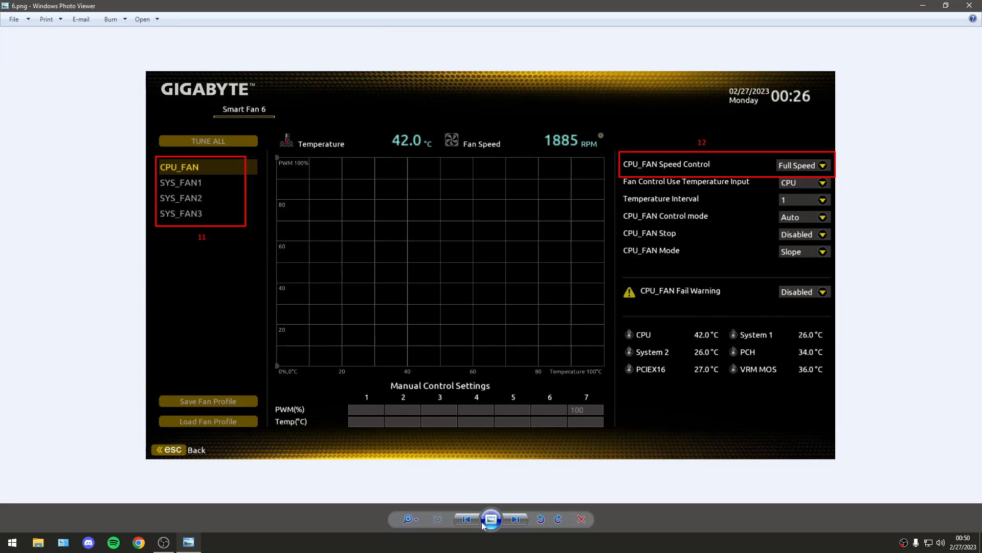
Advance past the Smart Fan 6 screen to the annotated Save & Exit screenshot
click(515, 519)
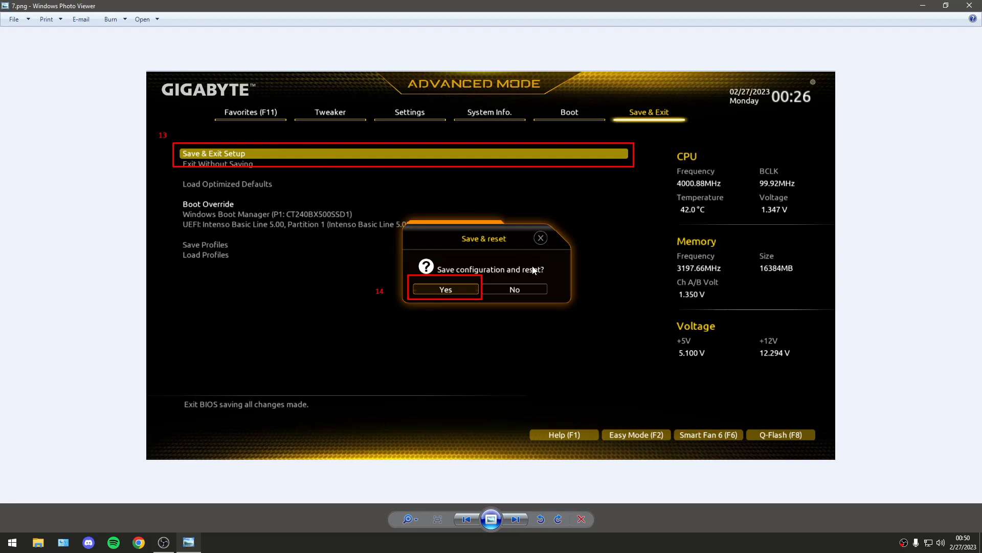
mouse_move(501, 300)
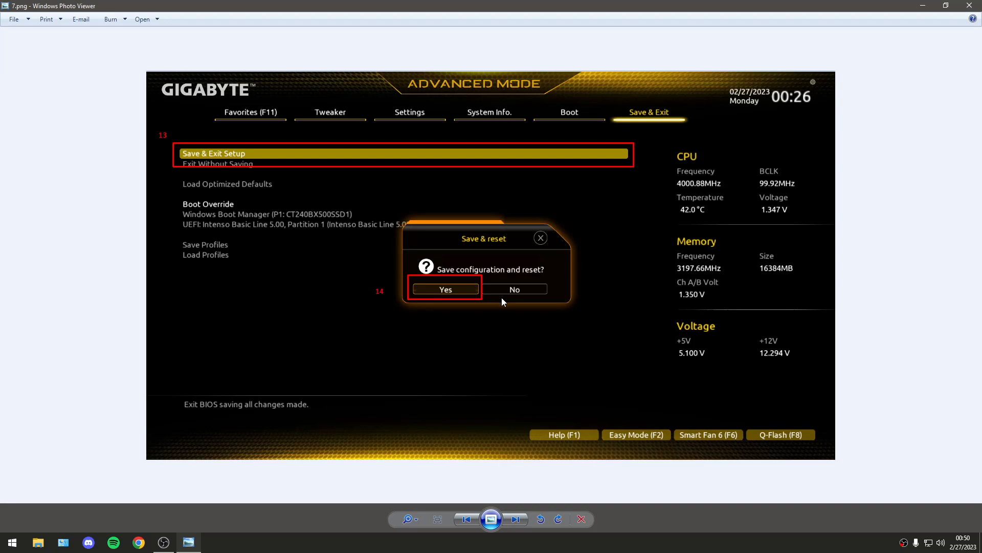
mouse_move(505, 310)
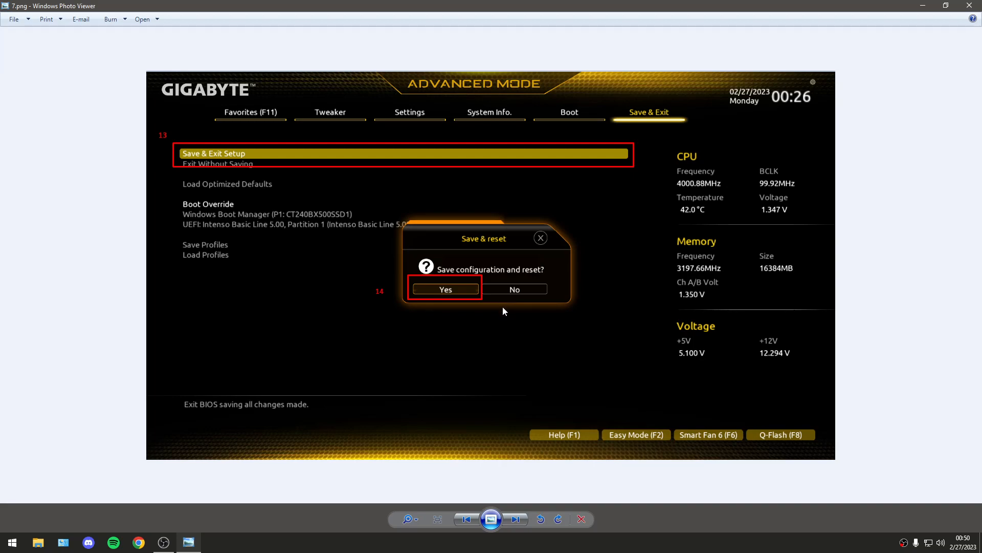